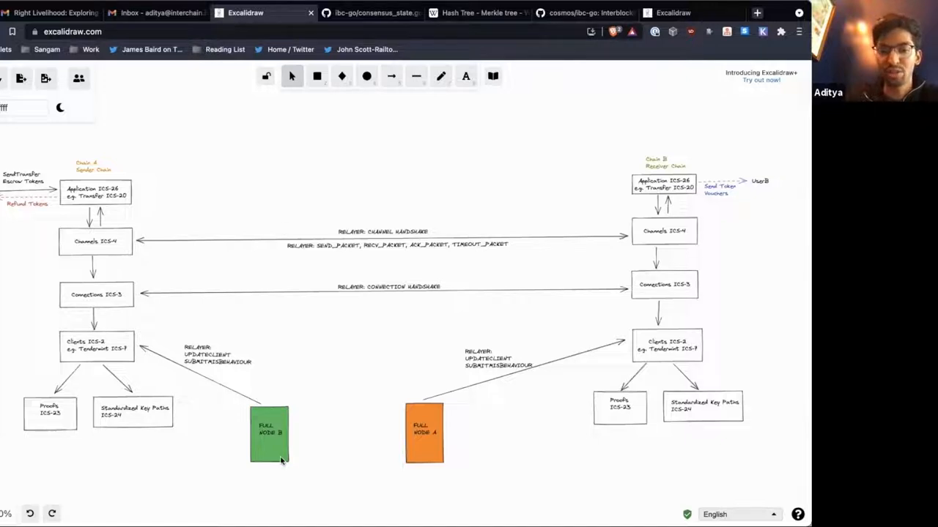
{"action": "mouse_move", "coordinate": [216, 403]}
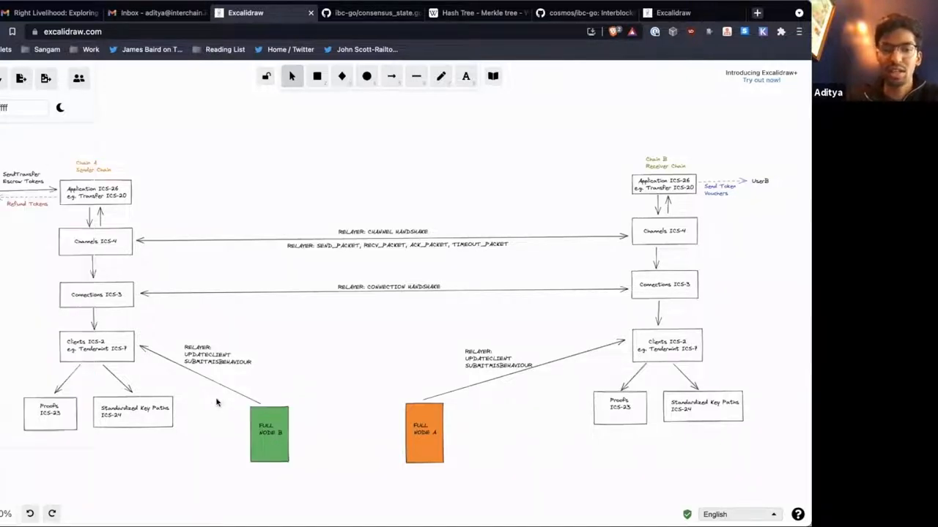